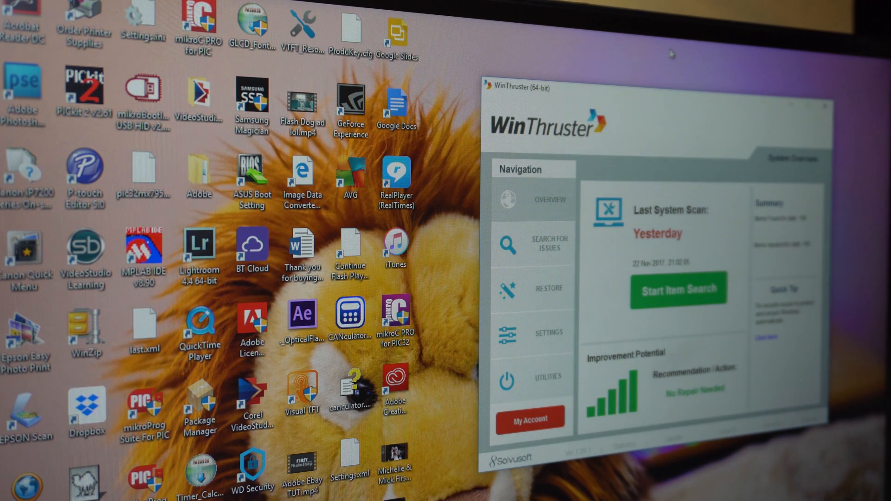
{"action": "mouse_move", "coordinate": [661, 54]}
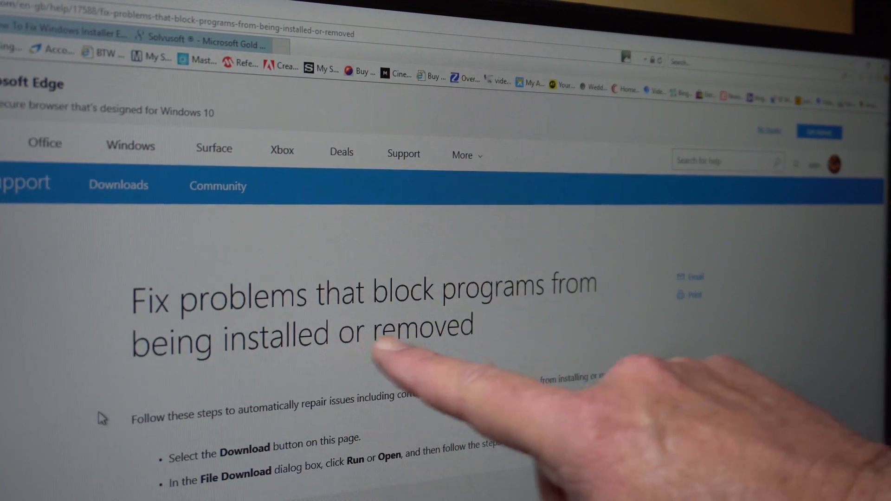
{"action": "mouse_move", "coordinate": [222, 409]}
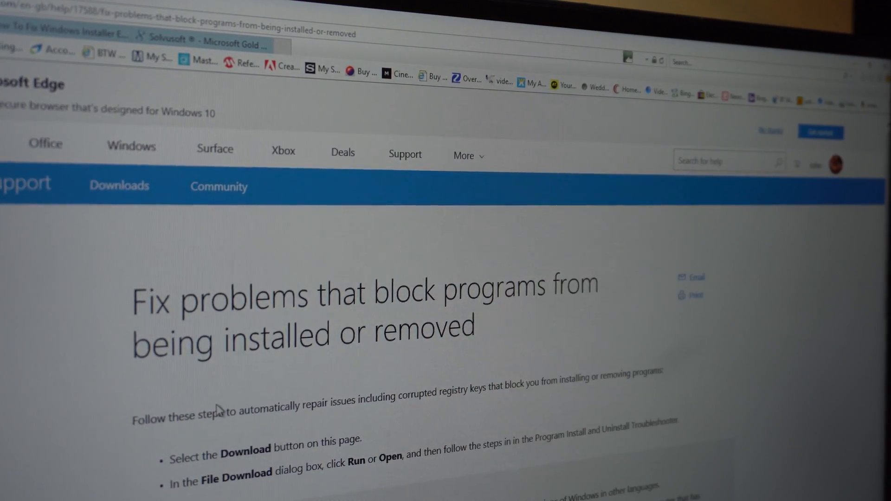
- Scroll the Microsoft support article down to its Notes box and Download button
{"action": "scroll", "scroll_direction": "down", "scroll_amount": 3}
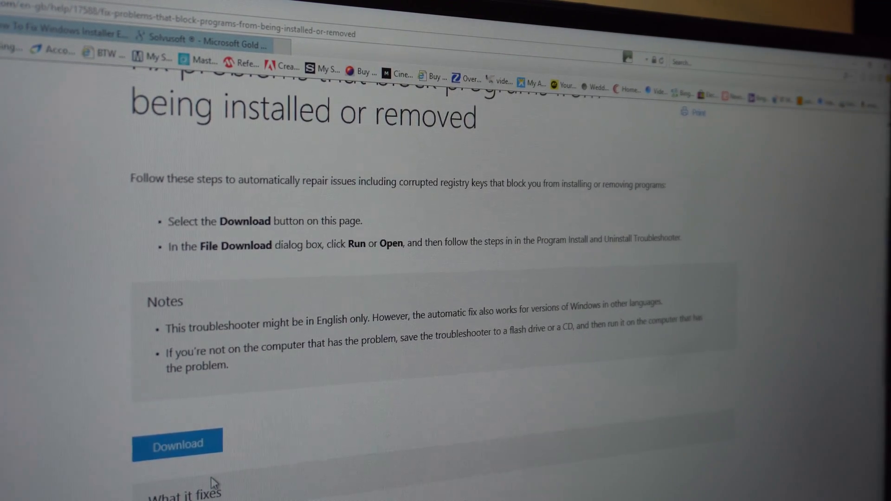
{"action": "scroll", "scroll_direction": "down", "scroll_amount": 3}
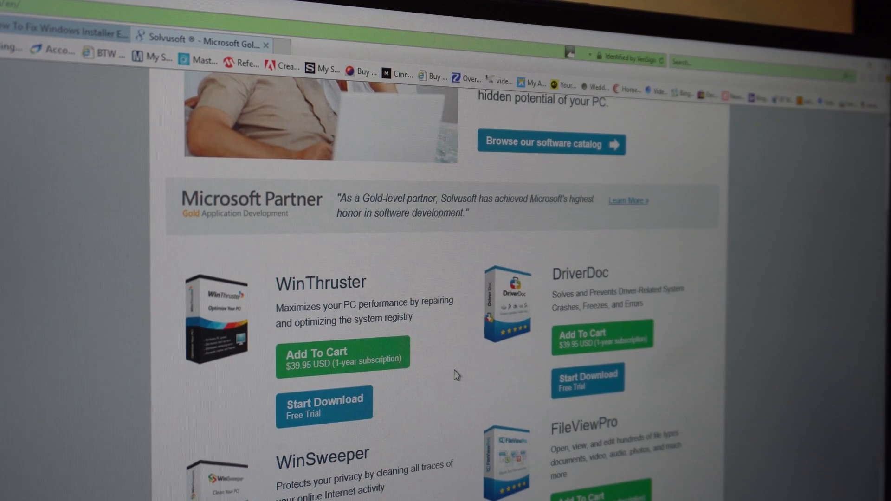
- Scroll the Solvusoft page up to the WinThruster $39.95 subscription and free-trial card
{"action": "scroll", "scroll_direction": "up", "scroll_amount": 3}
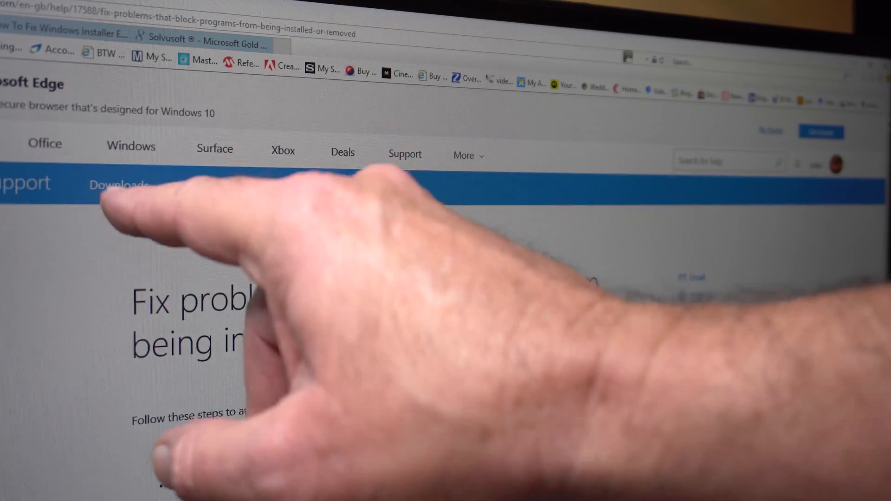
{"action": "scroll", "scroll_direction": "down", "scroll_amount": 3}
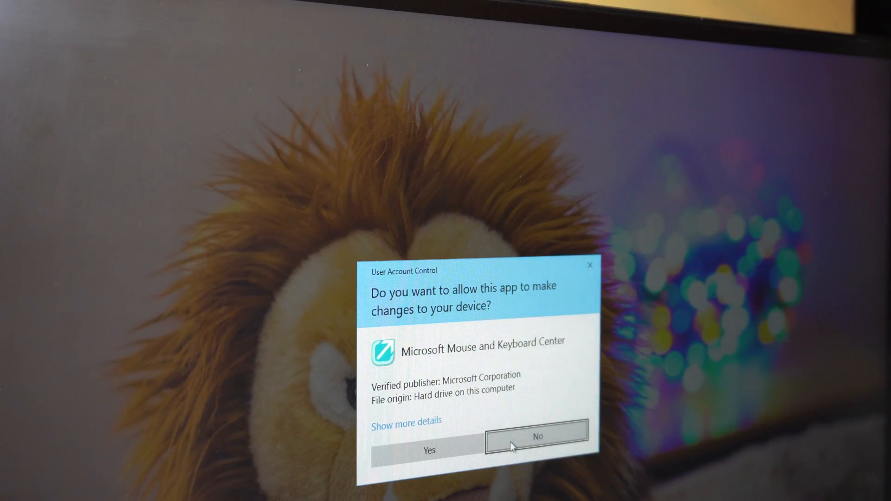
- Answer No to the Microsoft Mouse and Keyboard Center UAC prompt
{"action": "left_click", "coordinate": [535, 436]}
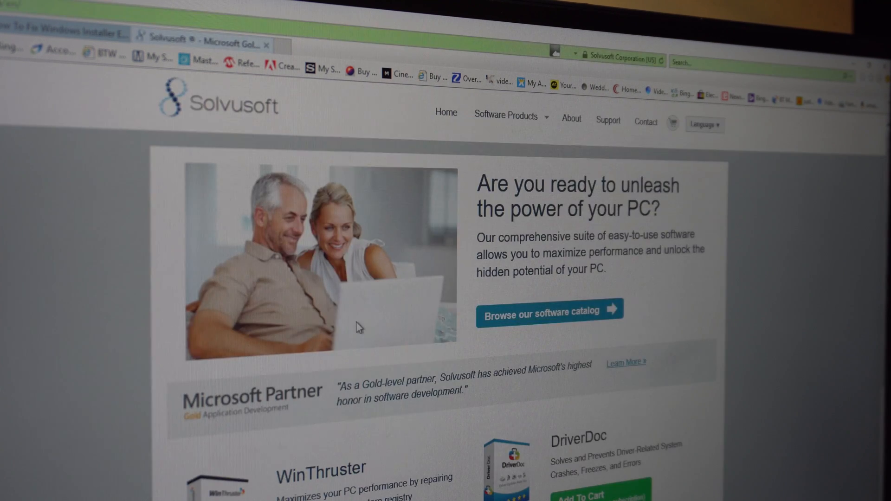
- Scroll to the WinThruster card, then return to the Microsoft support article tab
{"action": "scroll", "scroll_direction": "down", "scroll_amount": 3}
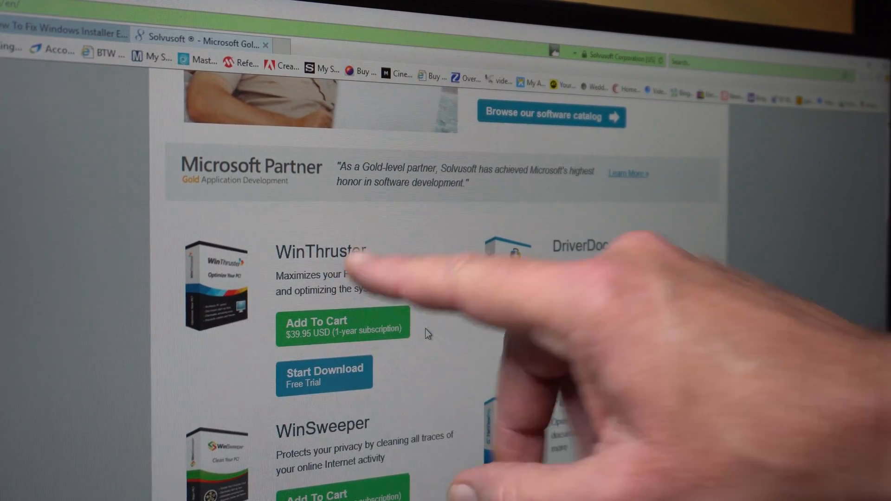
{"action": "left_click", "coordinate": [63, 33]}
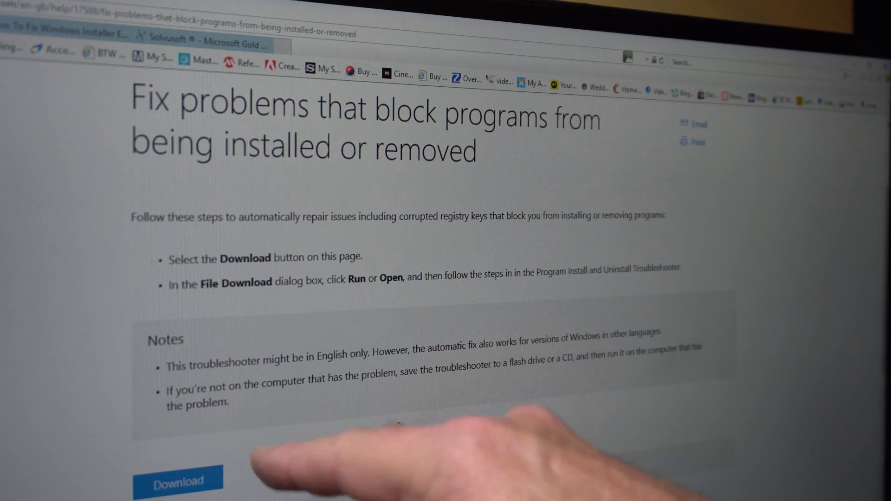
{"action": "mouse_move", "coordinate": [401, 427]}
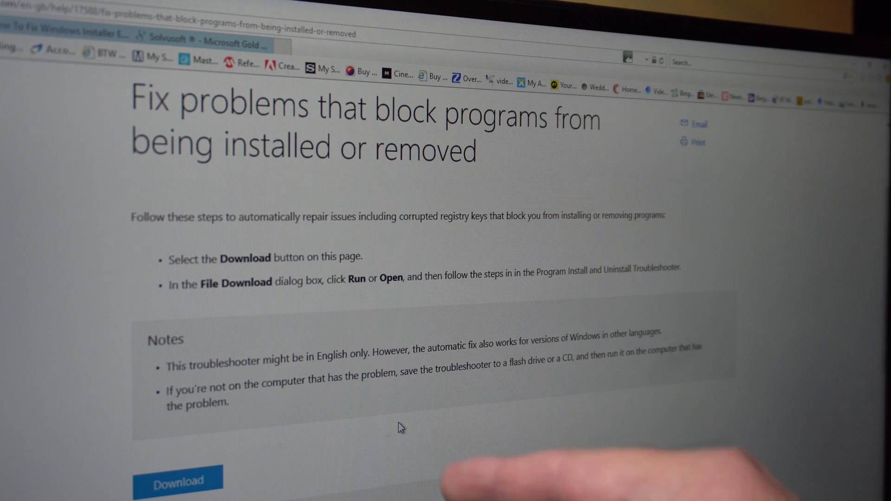
- Scroll to the 'What it fixes' list and 'Runs on' Windows 7, 8, 8.1, 10 section
{"action": "scroll", "scroll_direction": "down", "scroll_amount": 3}
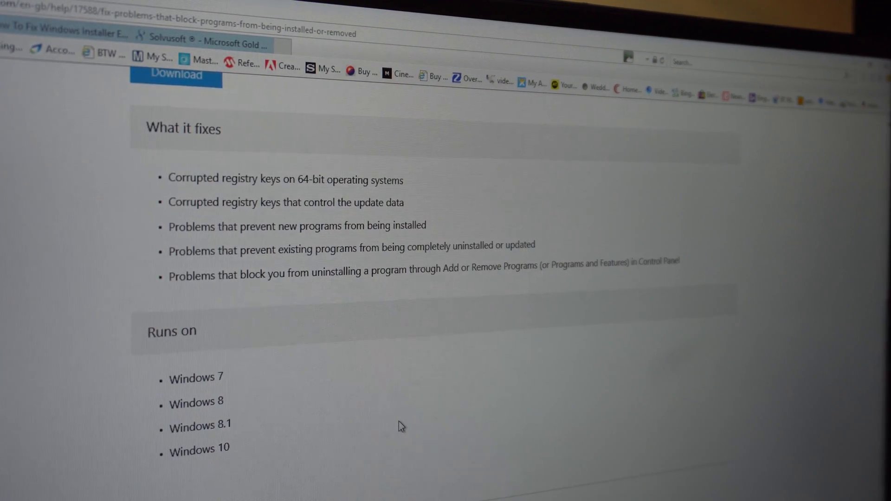